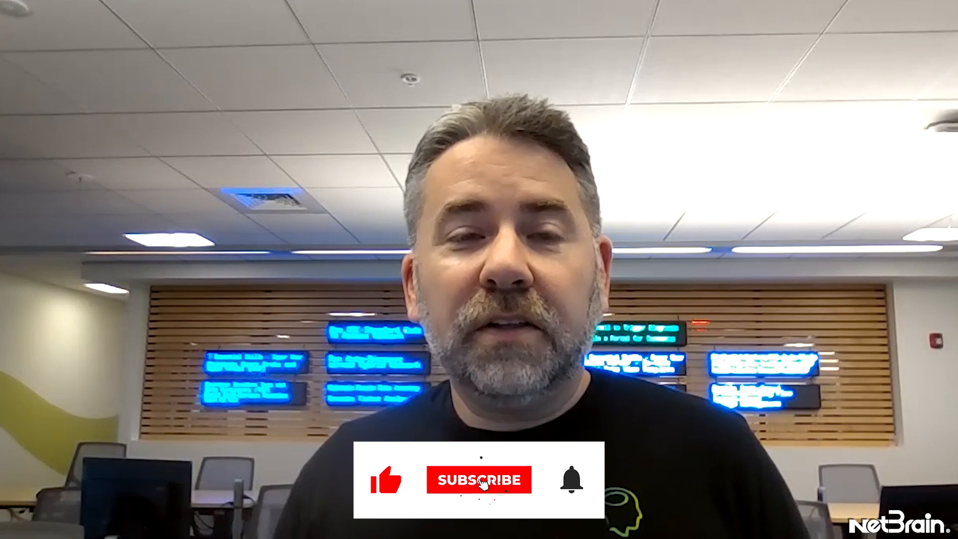
# Step: Scroll the NetBrain channel Home tab past Videos and Tech Tips to the Webinar Series shelf
pyautogui.click(479, 480)
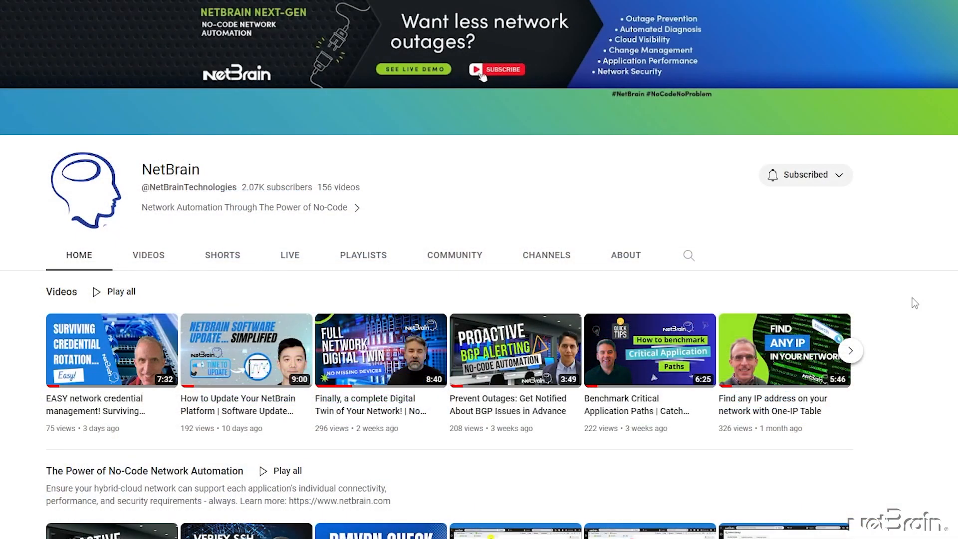
pyautogui.scroll(-3)
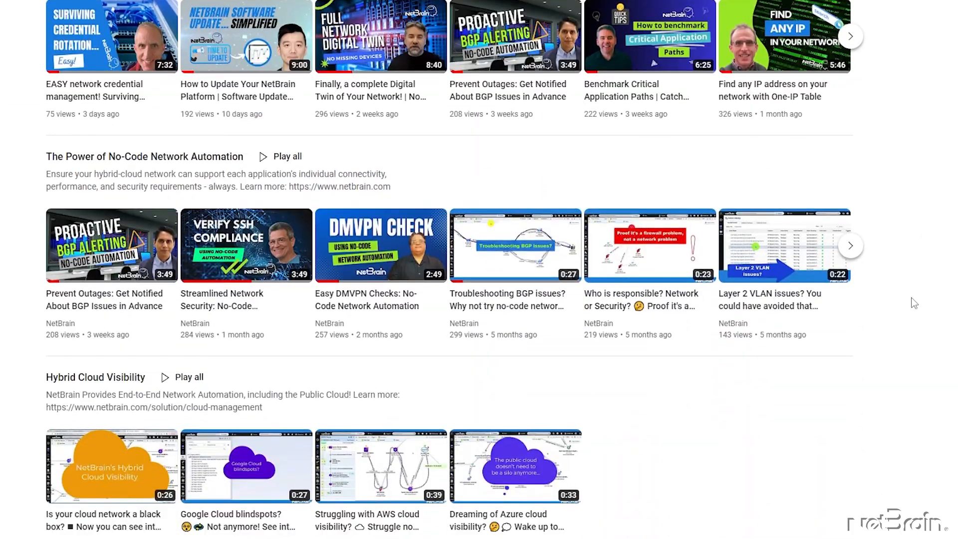
pyautogui.scroll(-3)
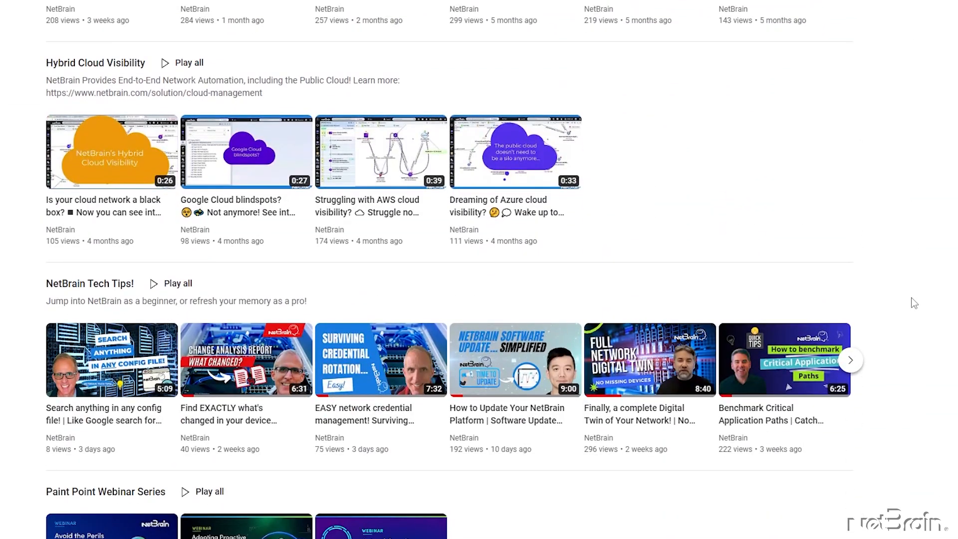
pyautogui.scroll(-3)
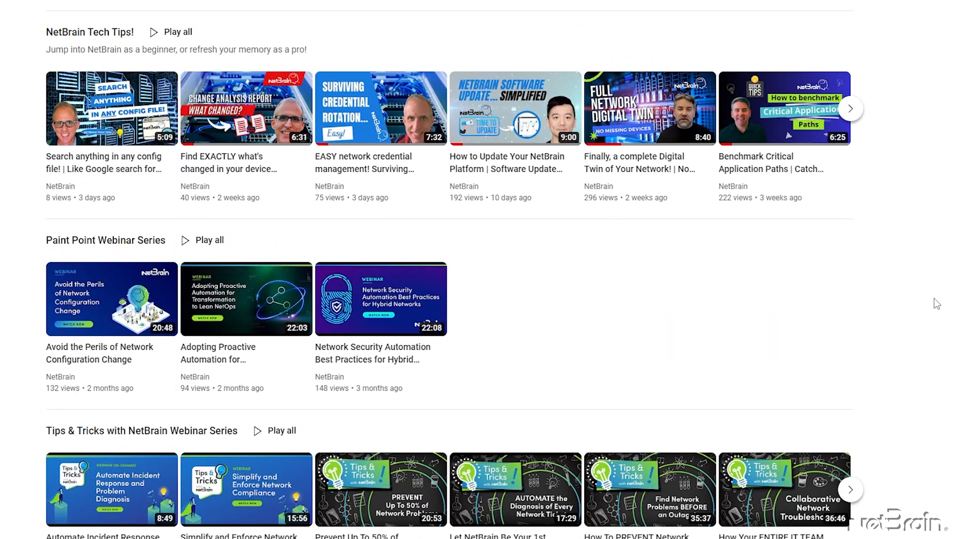